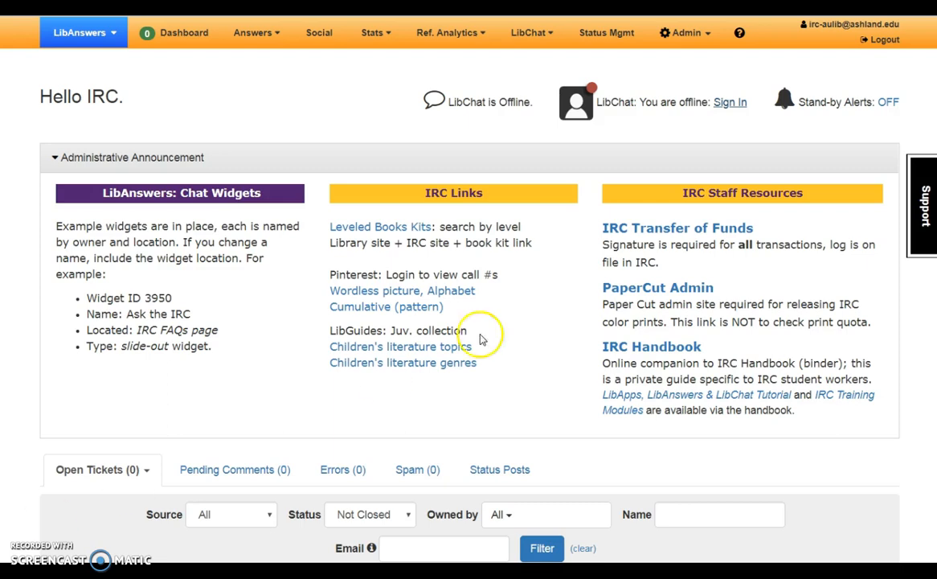
mouse_move(672, 132)
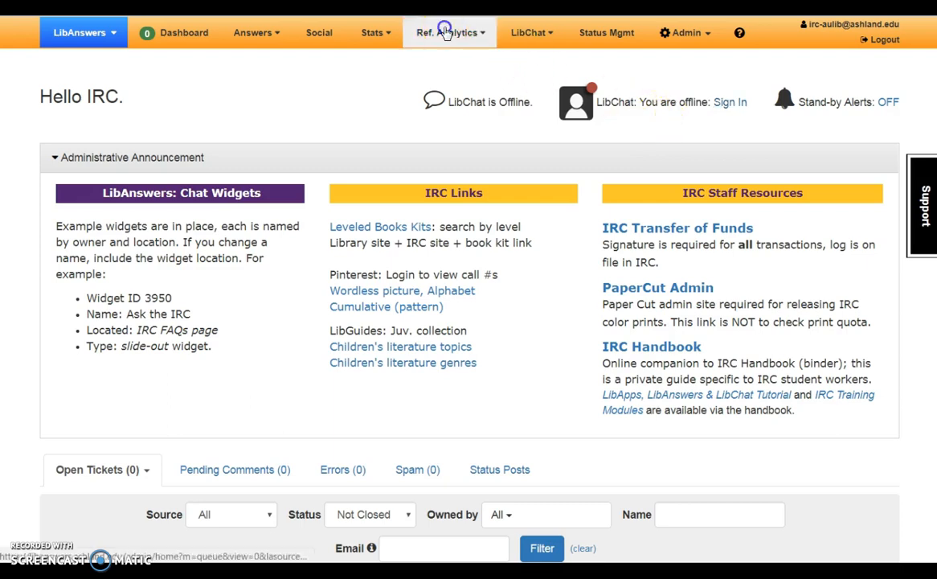
Step: Glance at the reference transaction form and return to the LibAnswers dashboard
click(446, 32)
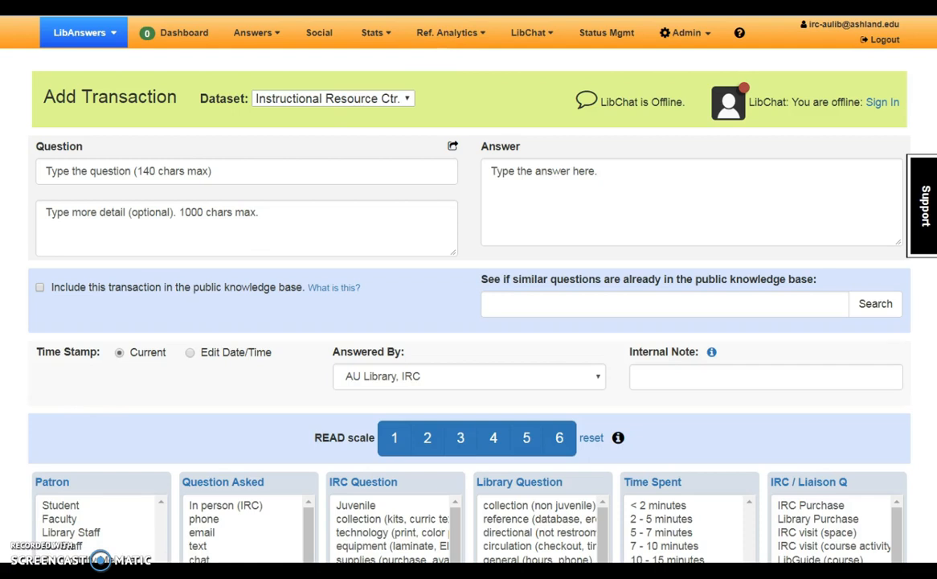
click(184, 32)
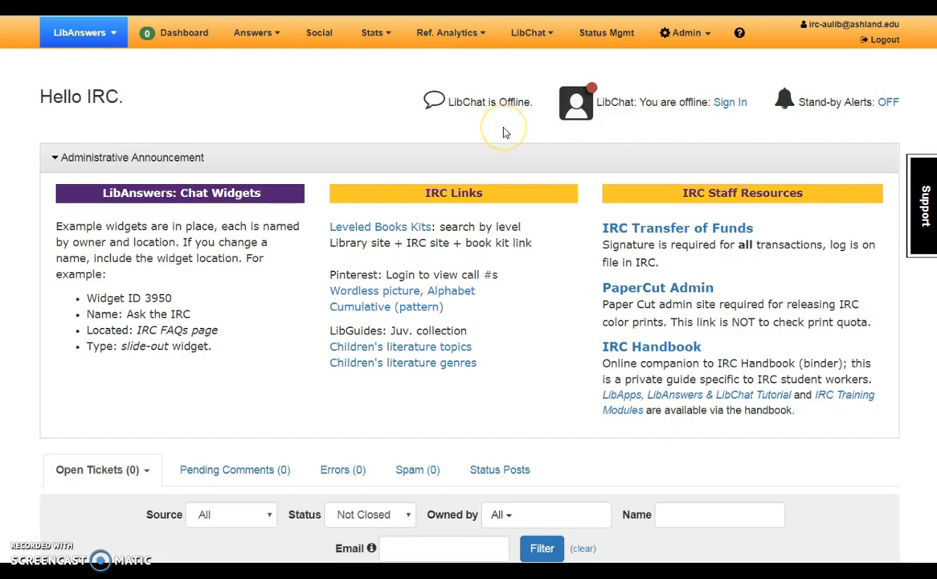
mouse_move(498, 128)
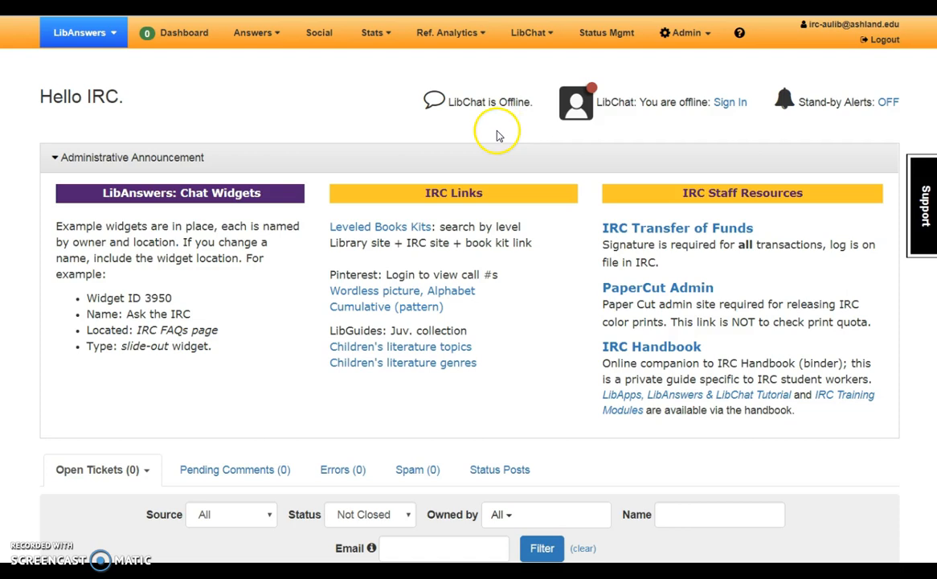
mouse_move(442, 111)
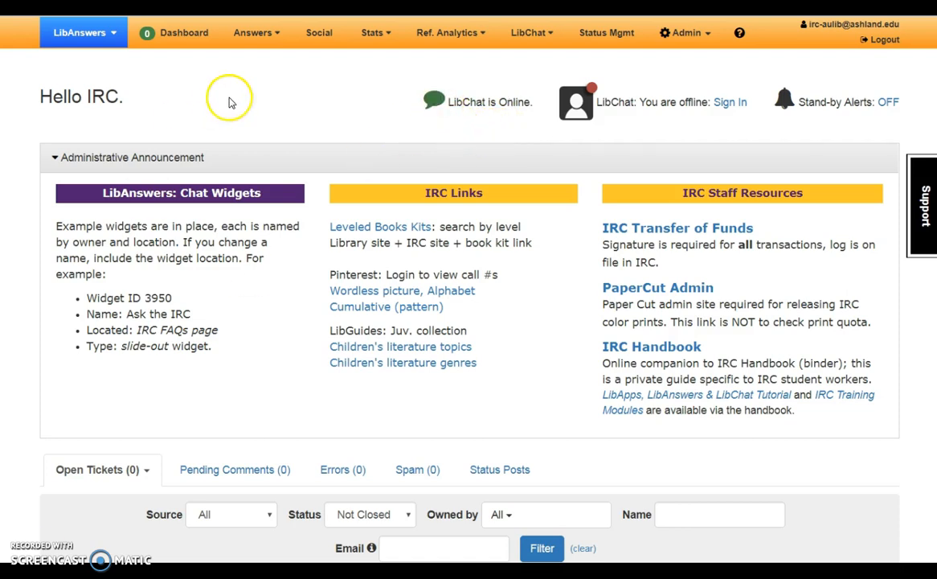
mouse_move(469, 128)
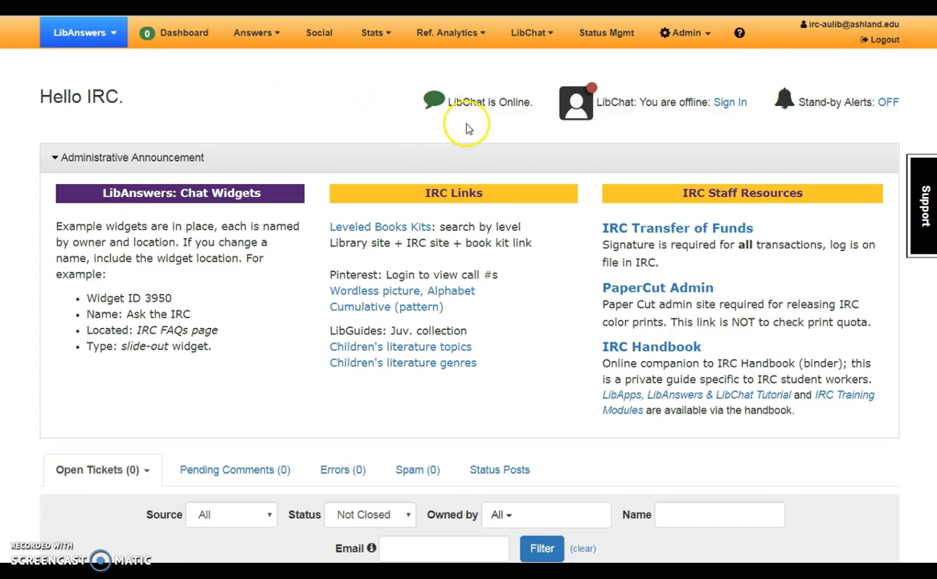
mouse_move(469, 127)
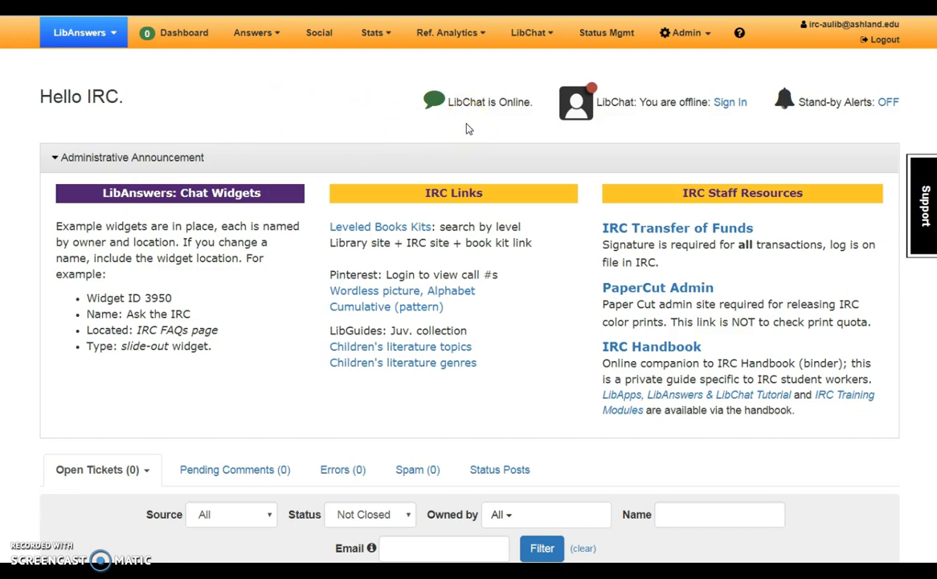
mouse_move(389, 196)
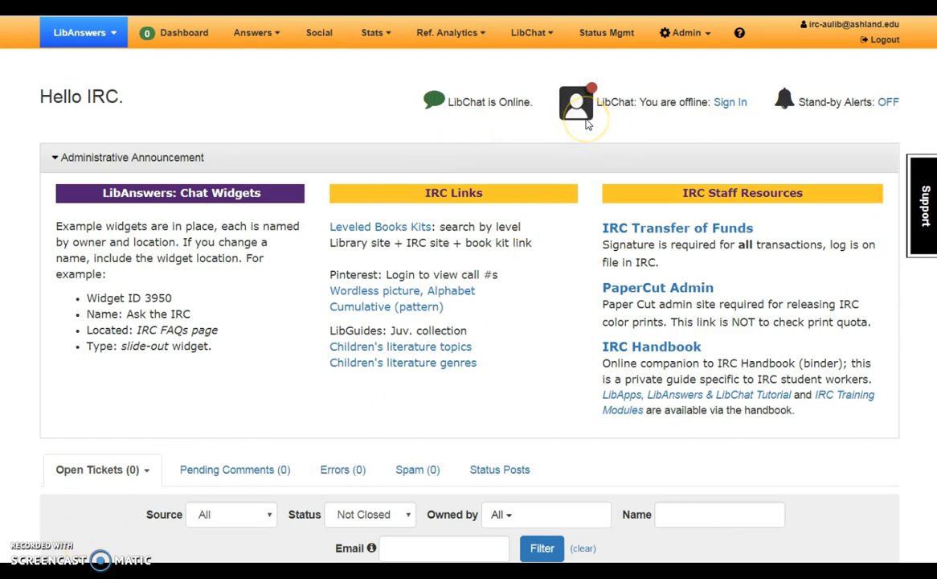
mouse_move(591, 90)
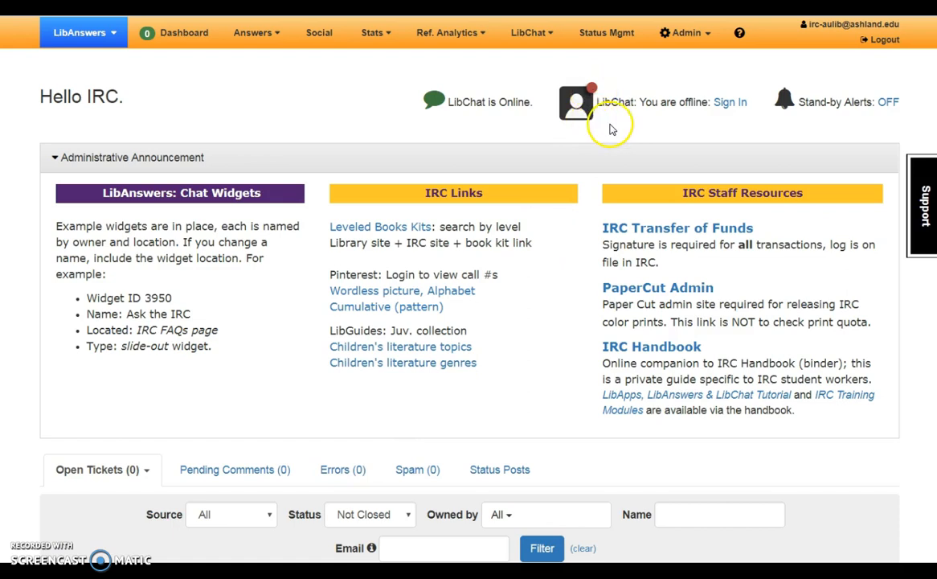
mouse_move(611, 125)
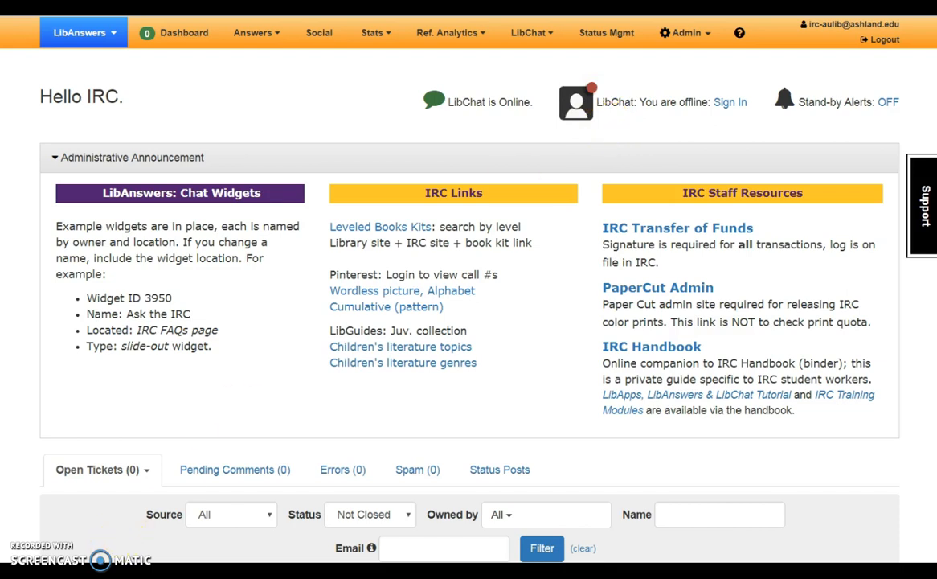
mouse_move(880, 128)
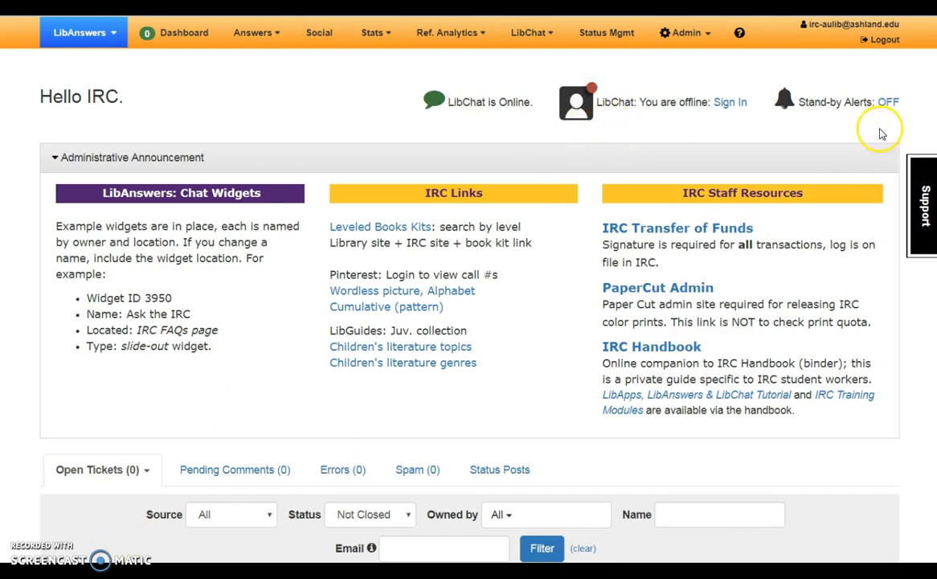
mouse_move(881, 135)
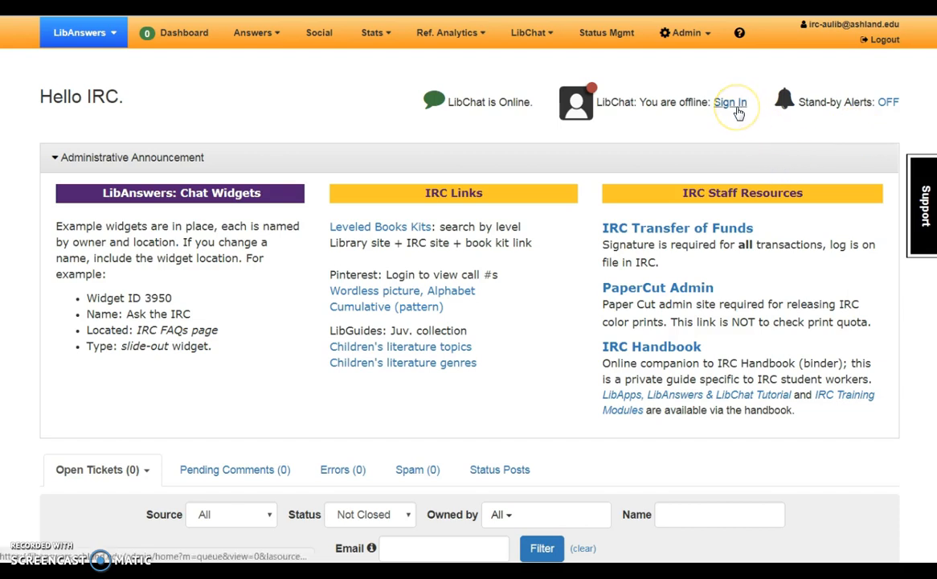
Step: Sign in to LibChat as operator, switch status to Offline, then back to Online
click(730, 103)
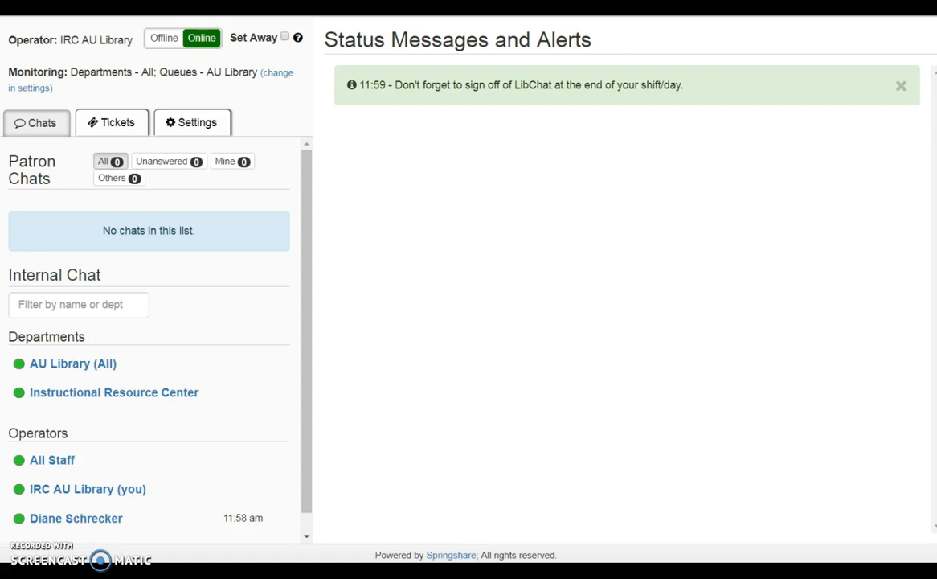
mouse_move(113, 63)
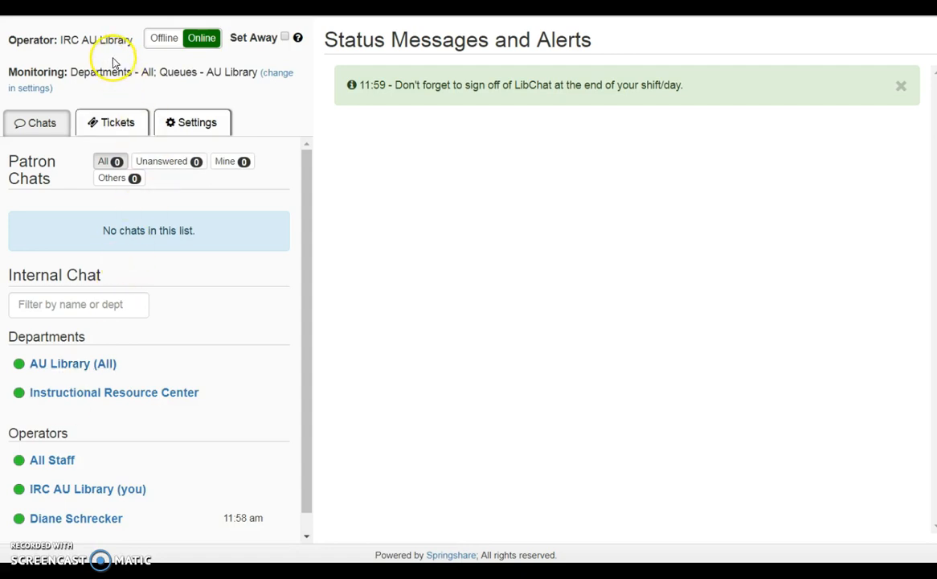
mouse_move(113, 62)
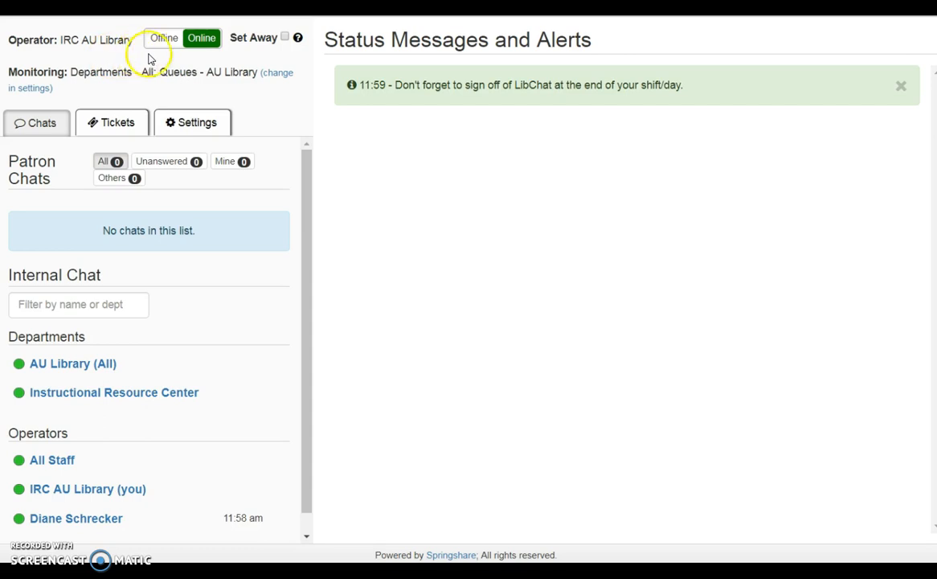
mouse_move(209, 55)
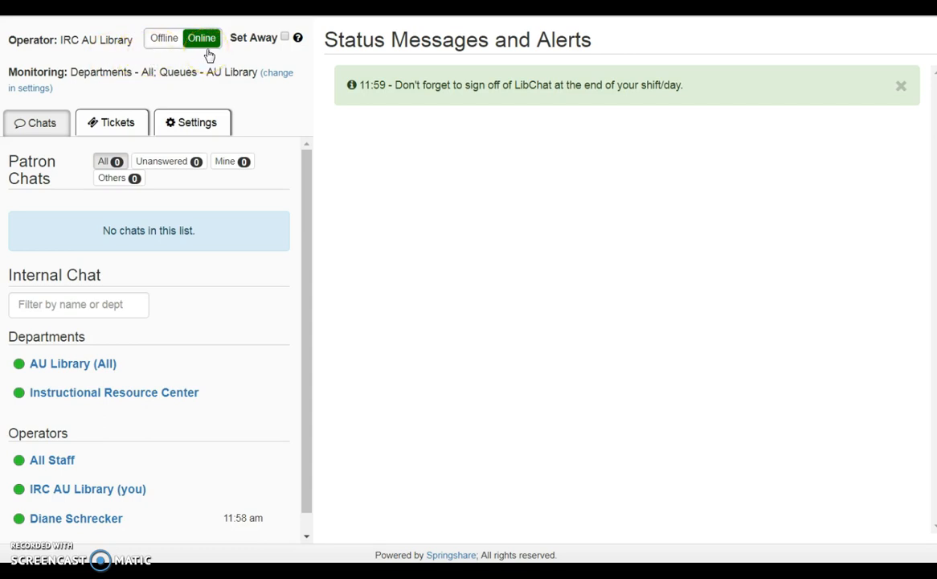
click(164, 39)
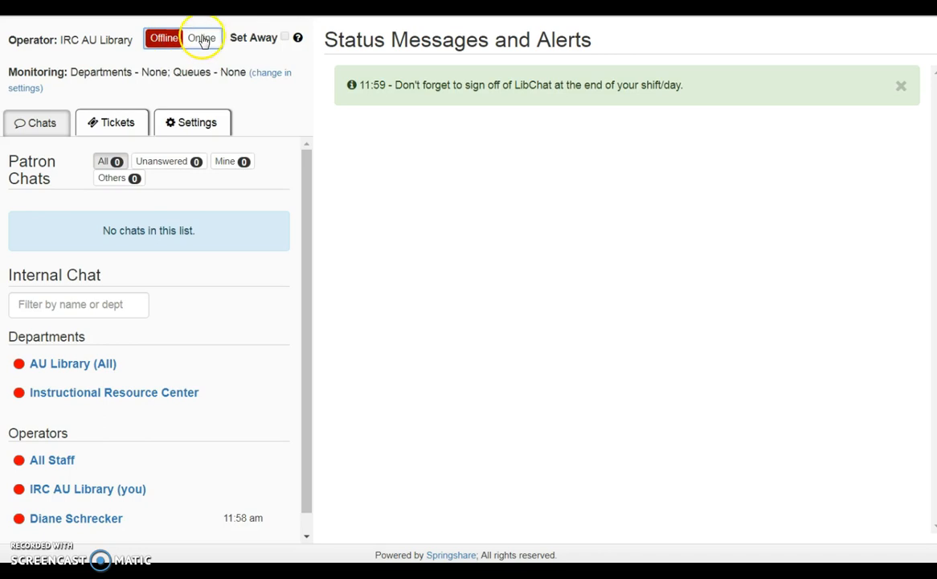
click(201, 39)
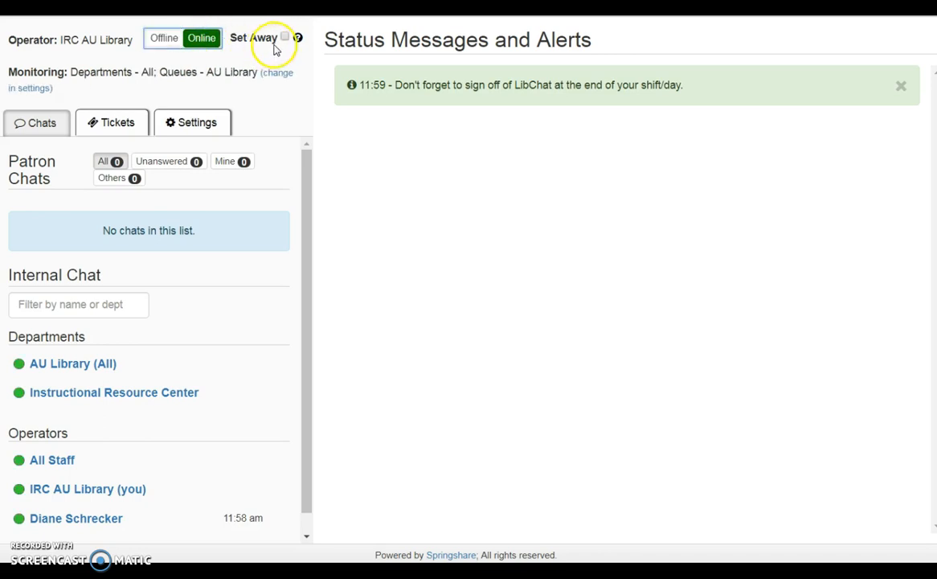
mouse_move(282, 45)
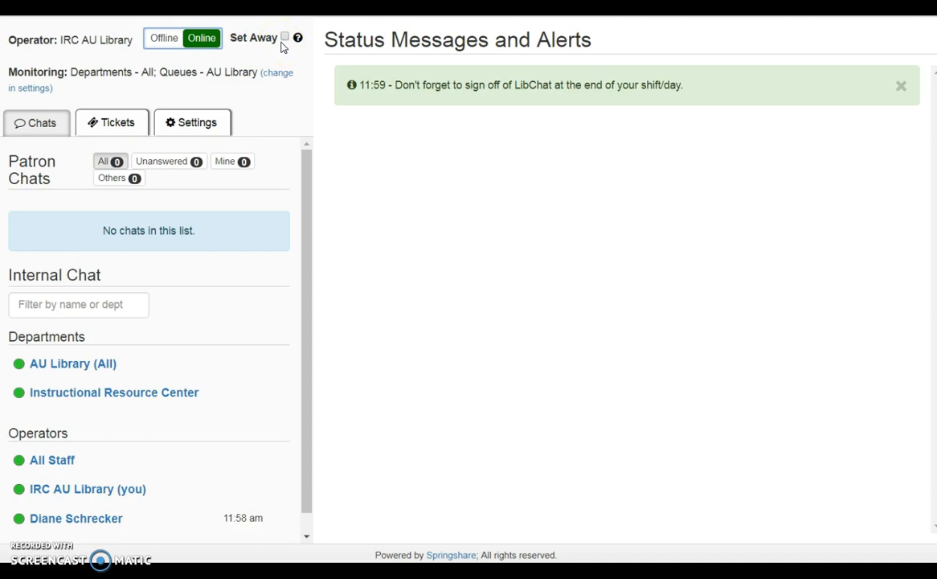
mouse_move(153, 88)
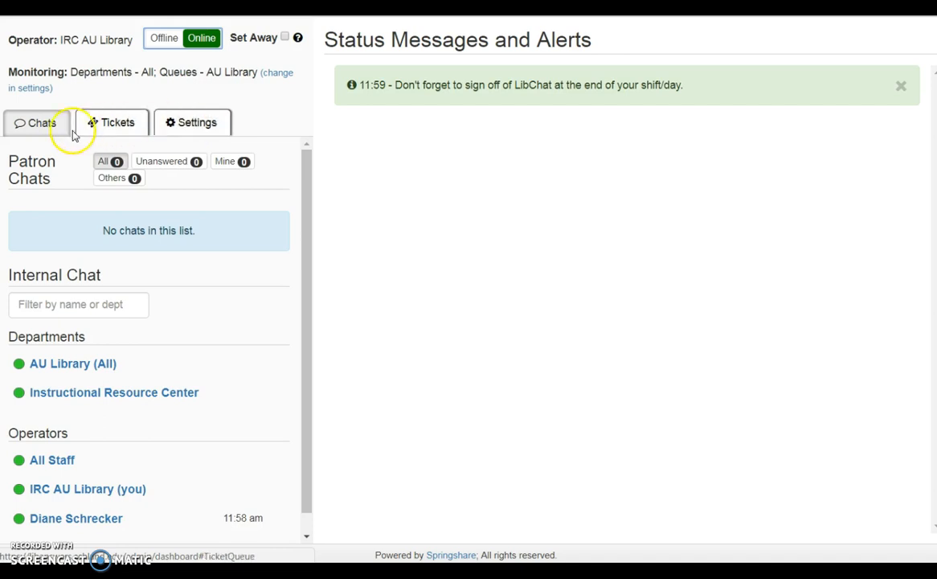
click(35, 122)
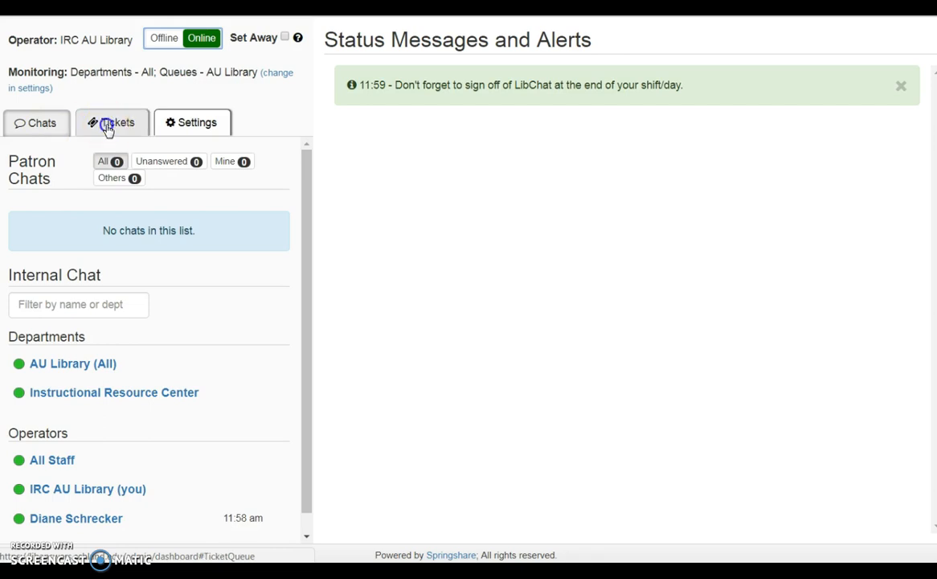
click(112, 122)
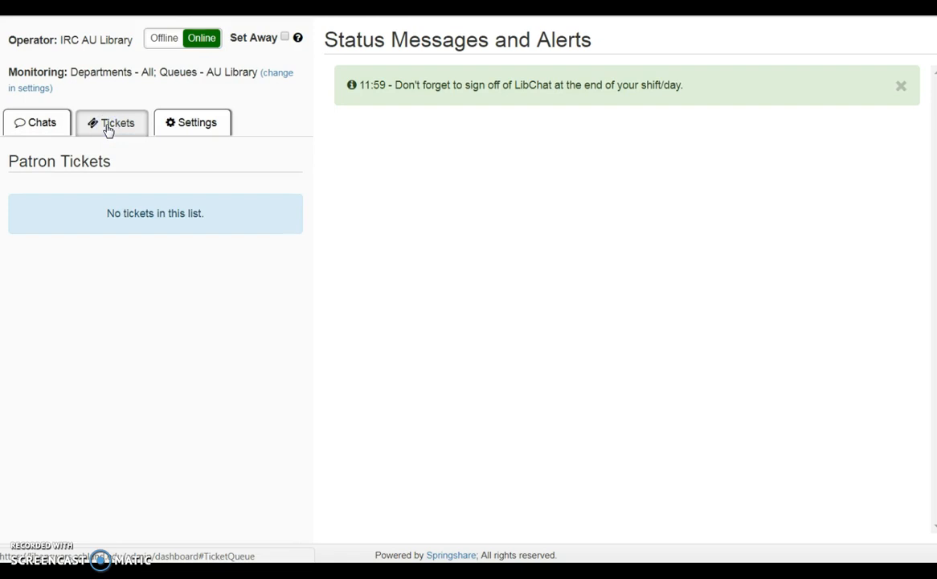
click(193, 122)
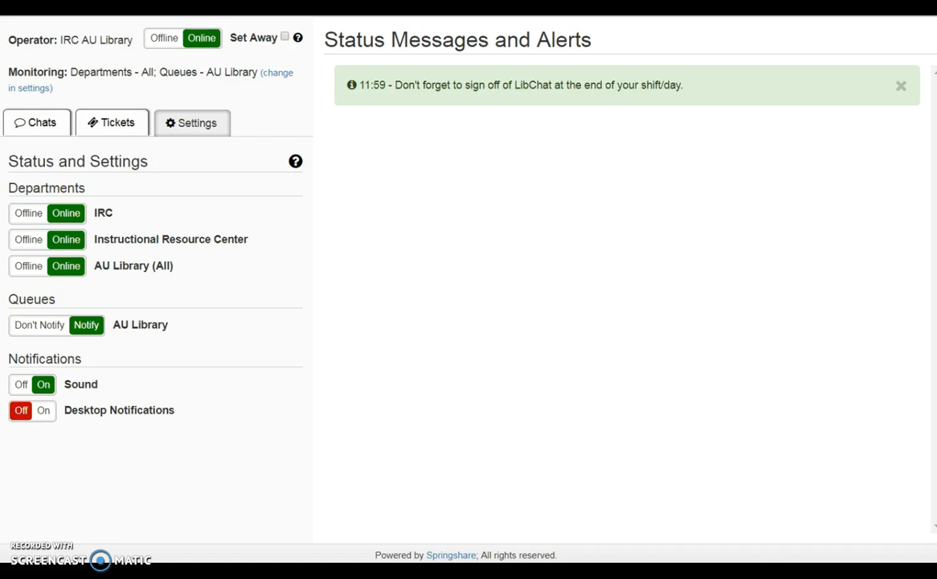
click(35, 122)
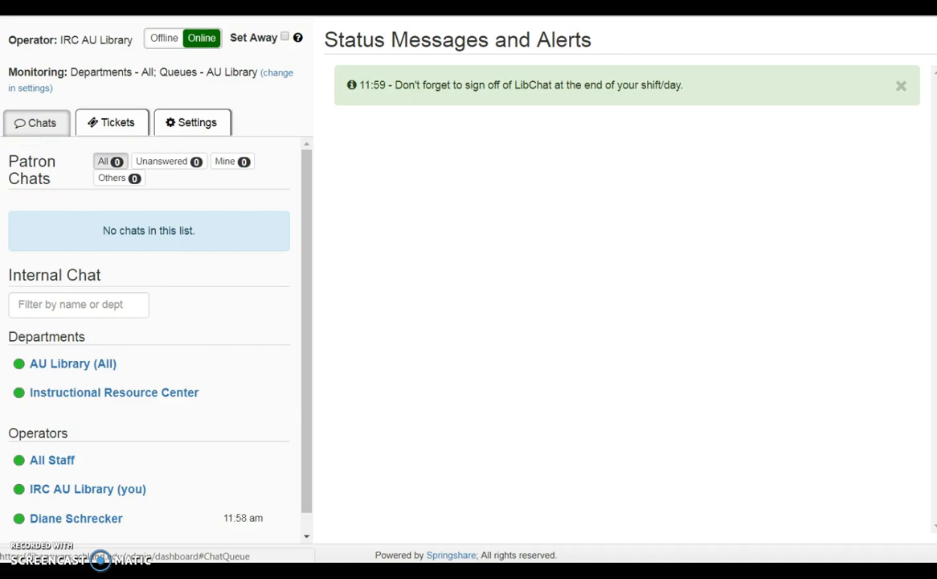
mouse_move(83, 190)
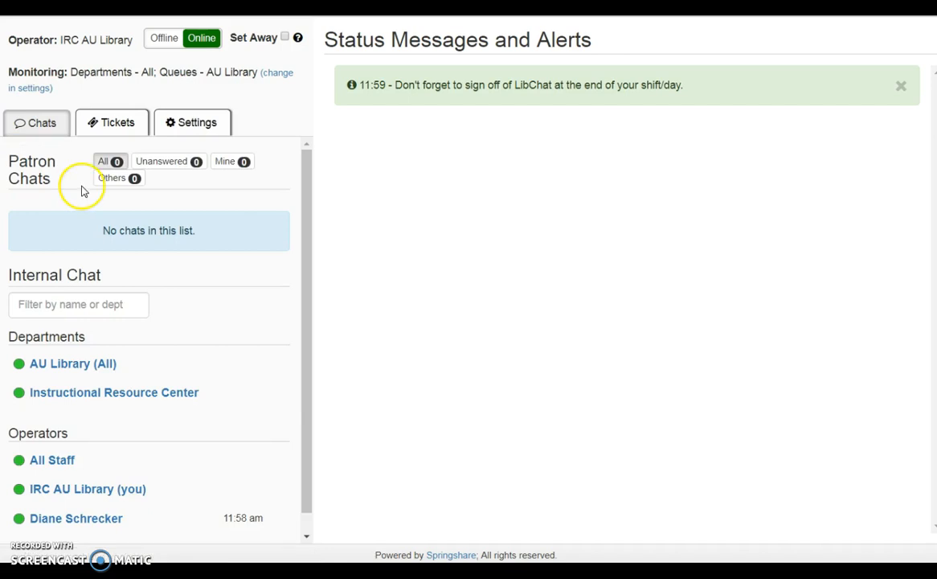
mouse_move(83, 189)
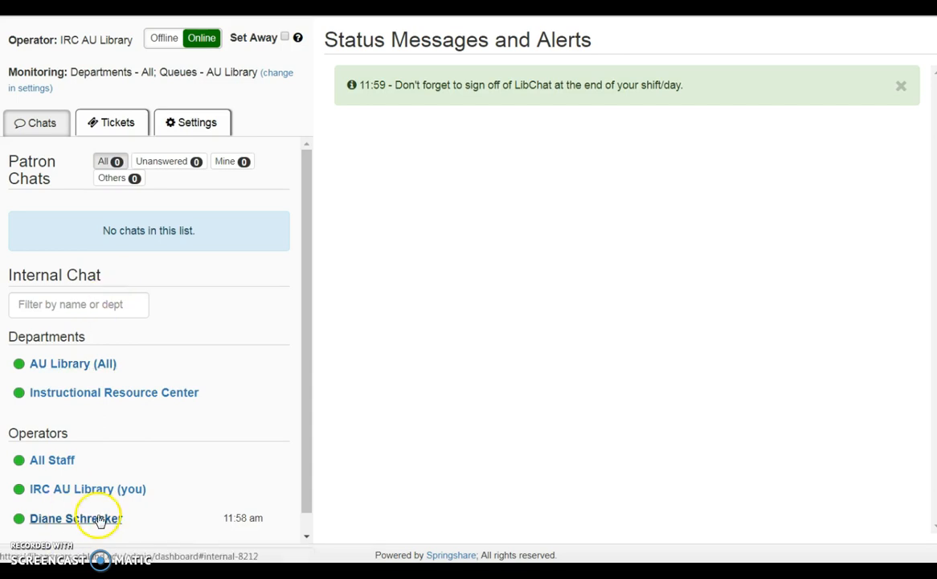
click(75, 518)
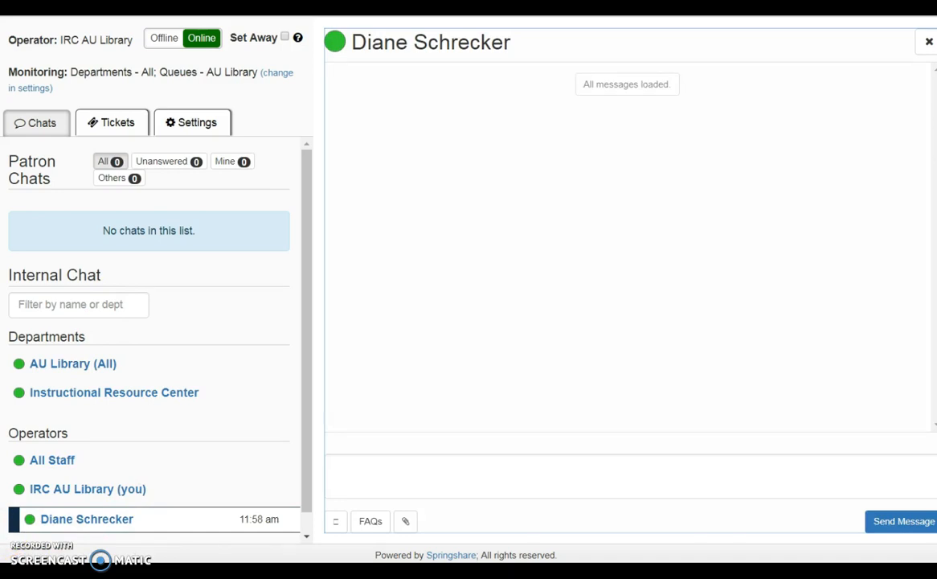
mouse_move(215, 382)
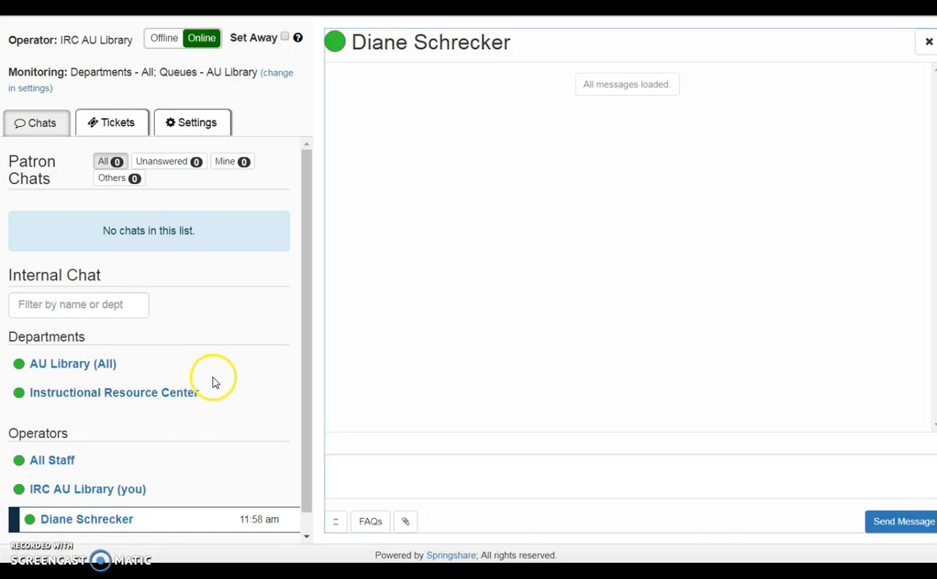
mouse_move(229, 409)
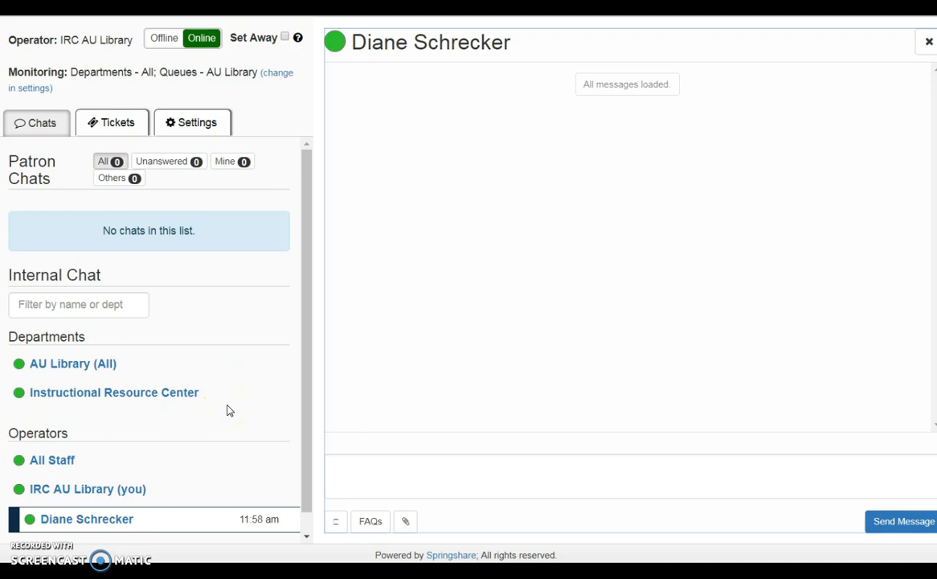
mouse_move(214, 450)
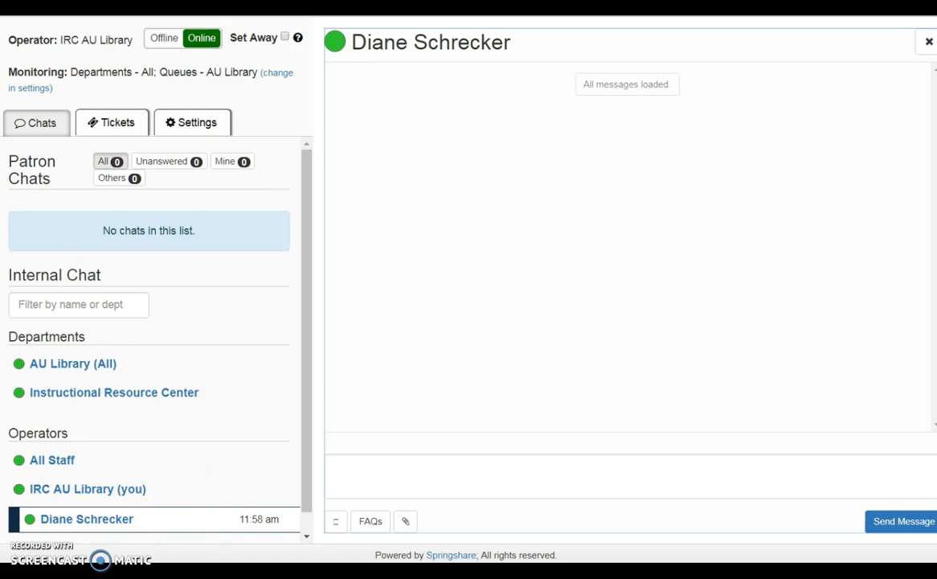
click(929, 42)
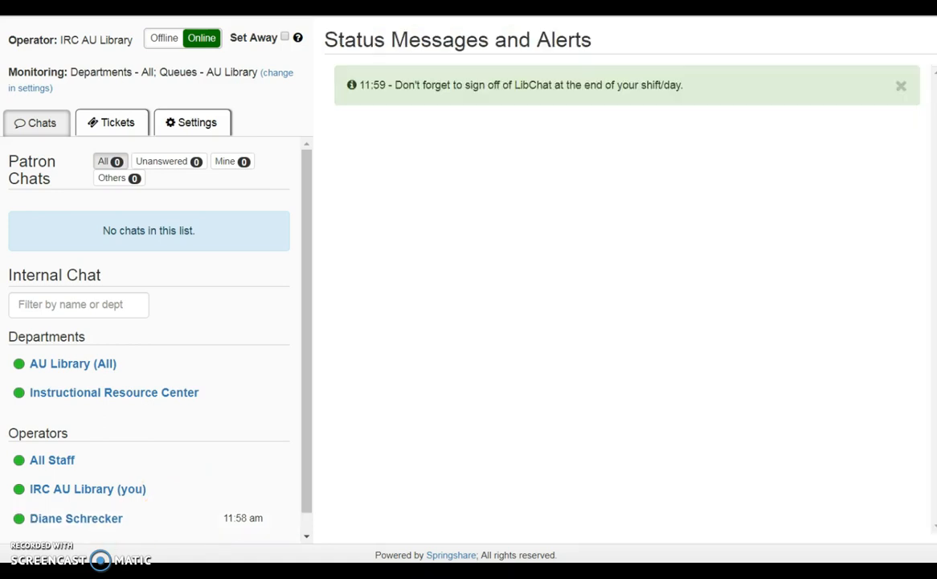
mouse_move(540, 113)
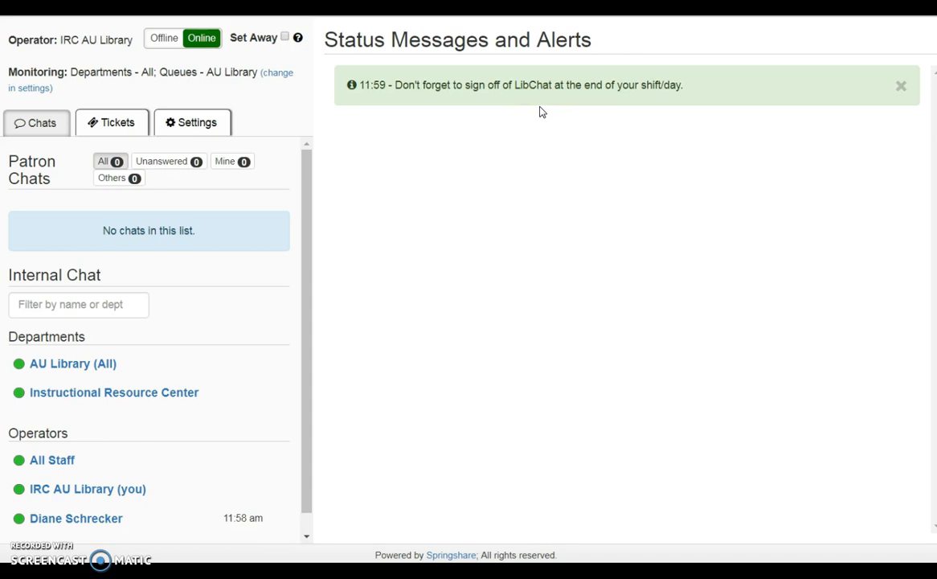
Step: Dismiss the green 'Don't forget to sign off' reminder from Status Messages and Alerts
click(900, 85)
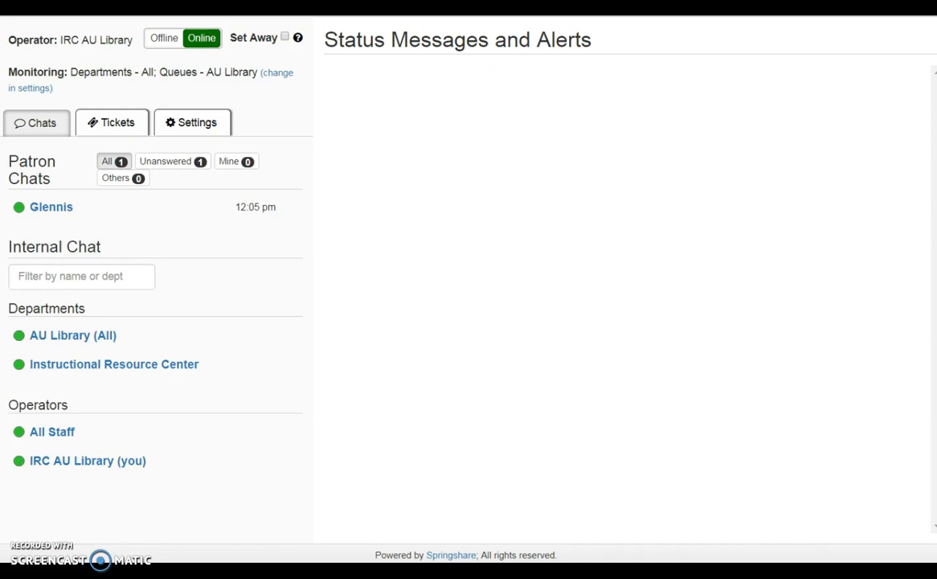
mouse_move(183, 95)
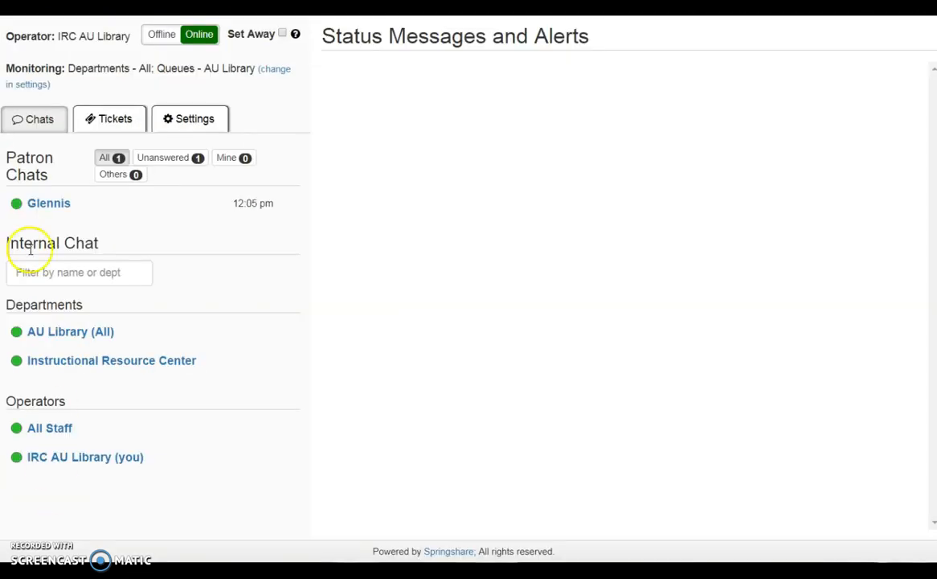
Step: Bring up Glennis's incoming patron chat asking about today's IRC hours
click(49, 202)
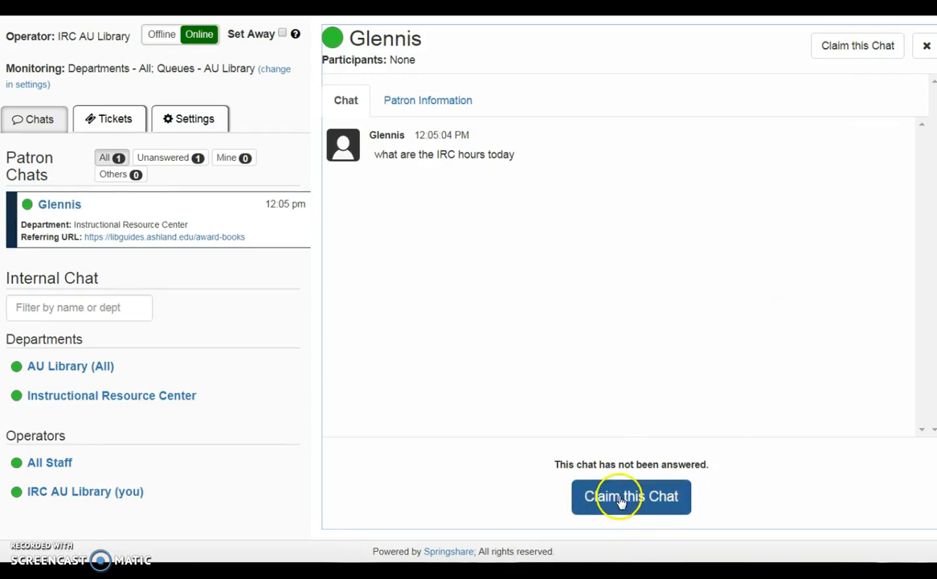
Step: Claim Glennis's chat and reply 'the IRC is open until 5:00 pm today'
click(630, 495)
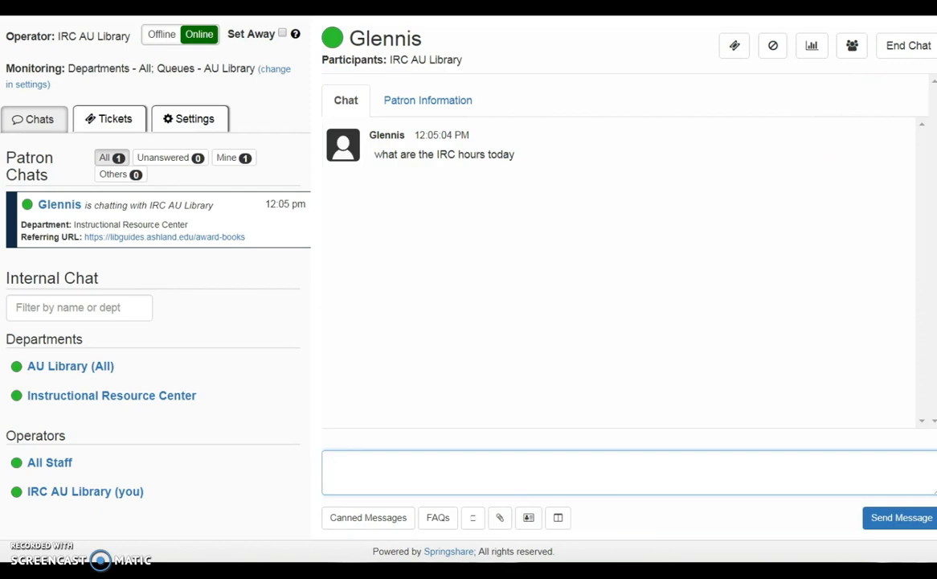
text(the IRC is open until 5:00 pm today)
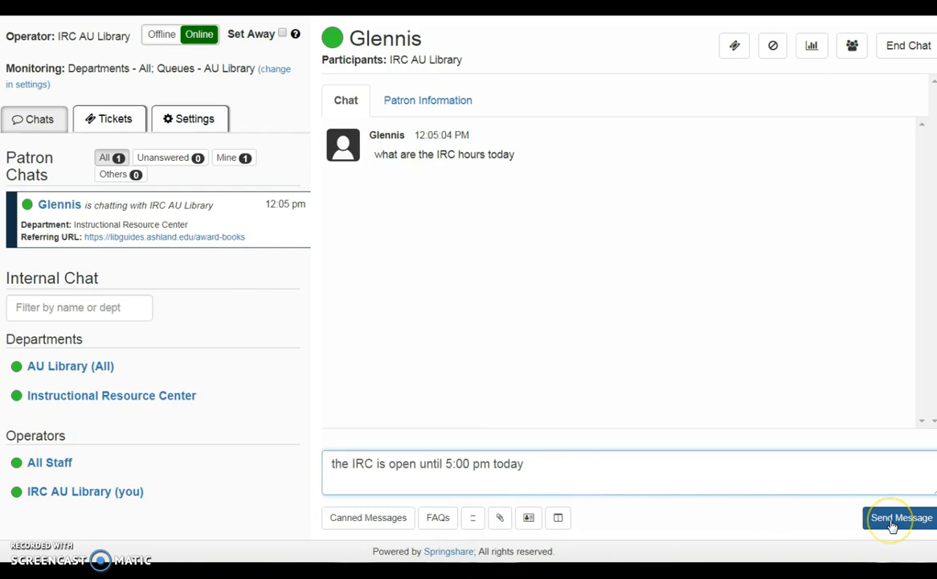
click(900, 517)
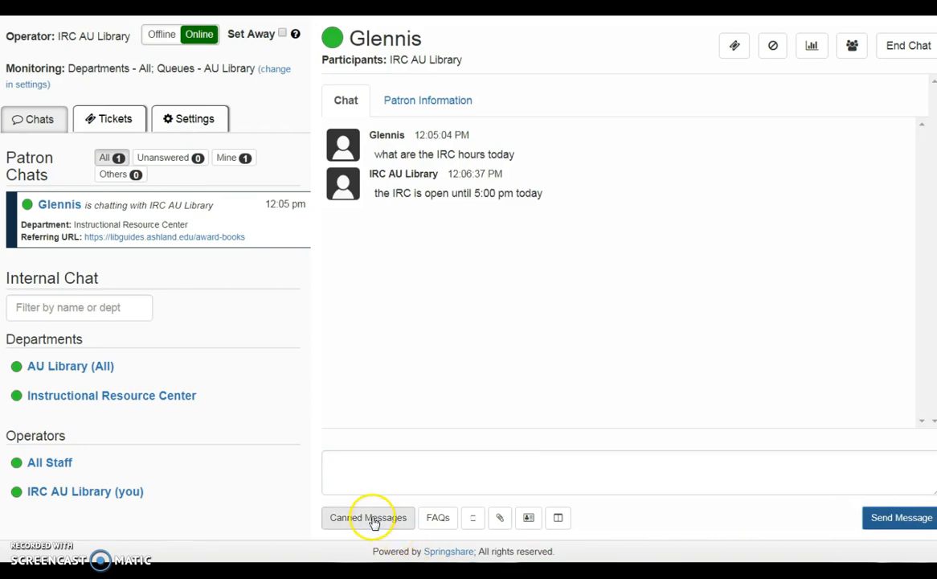
Step: Send the canned IRC: Hours message, then dismiss the FAQ search and emoji picker
click(368, 518)
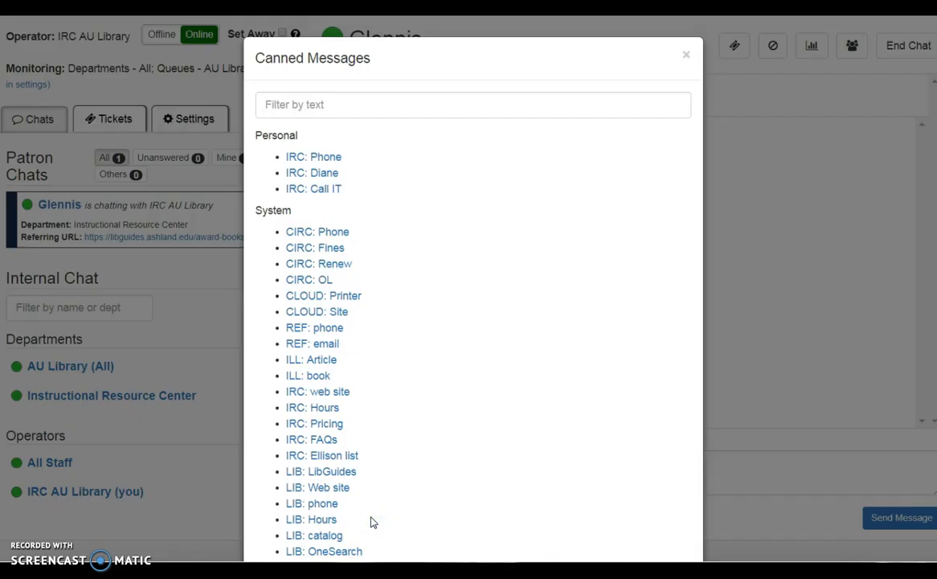
click(312, 409)
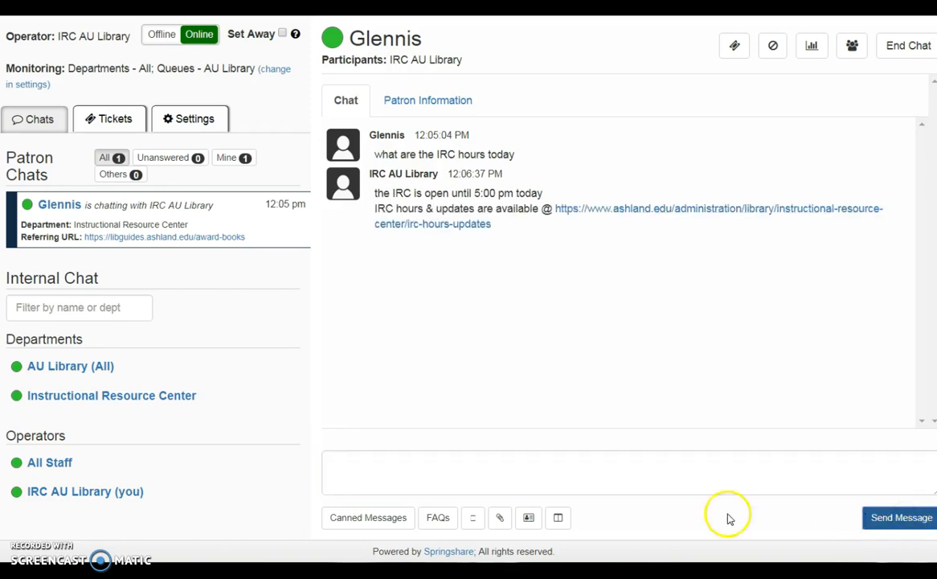
click(437, 518)
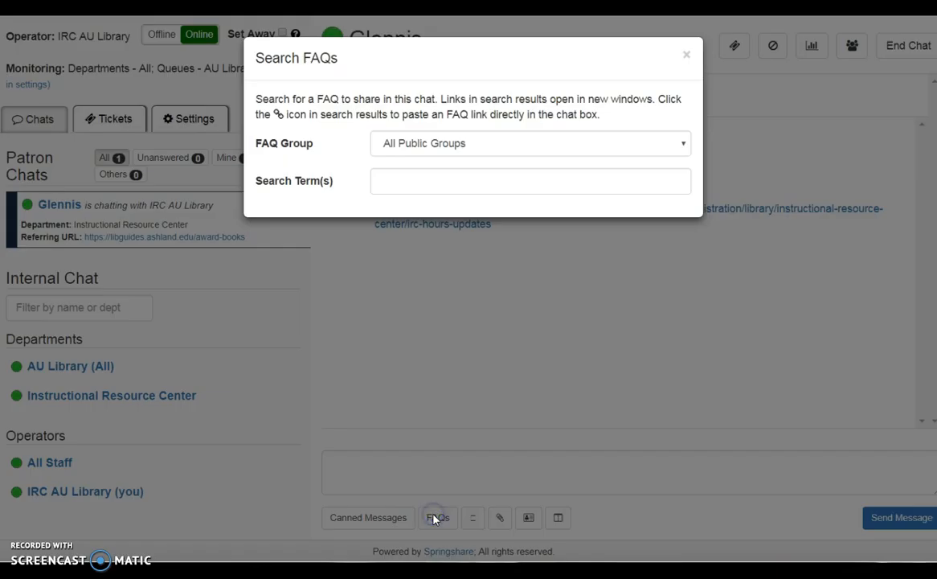
mouse_move(685, 58)
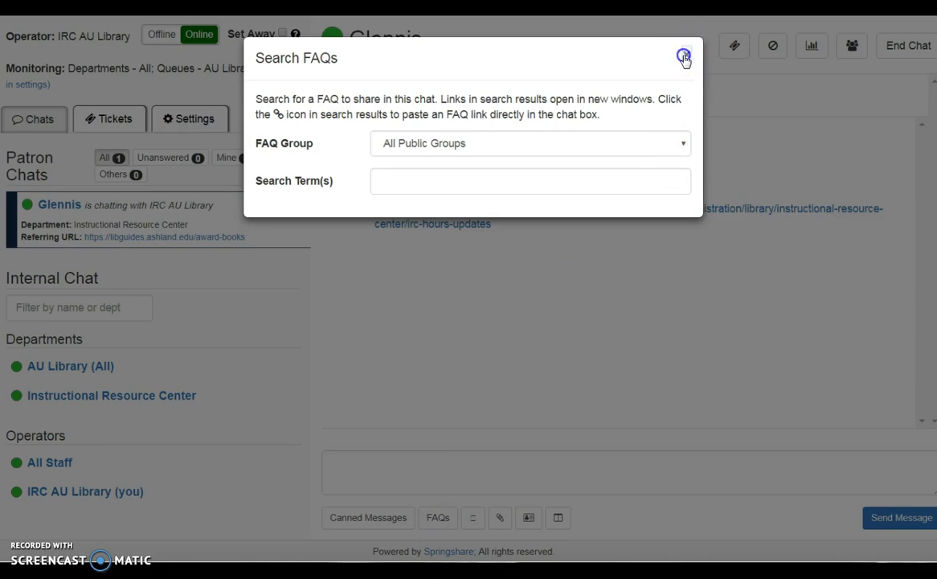
click(471, 518)
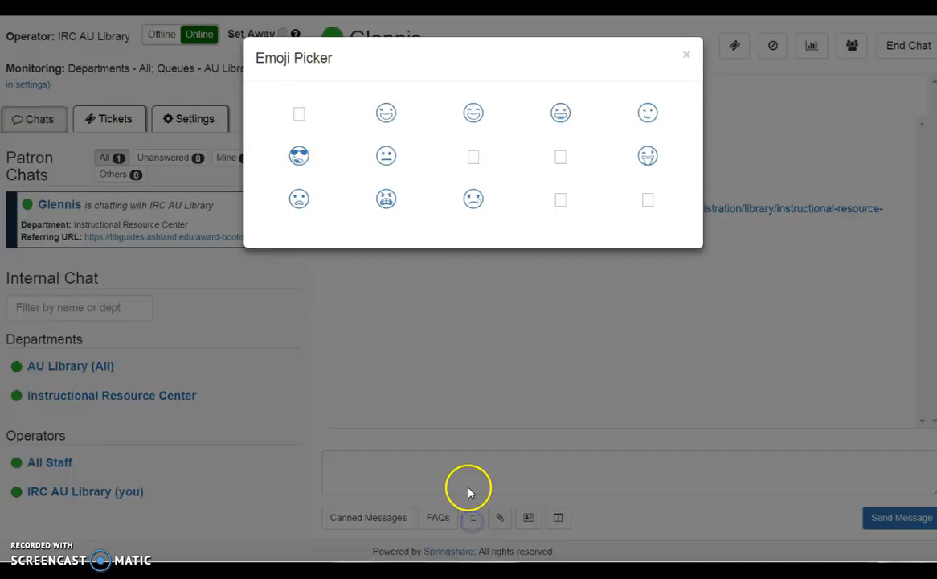
mouse_move(688, 58)
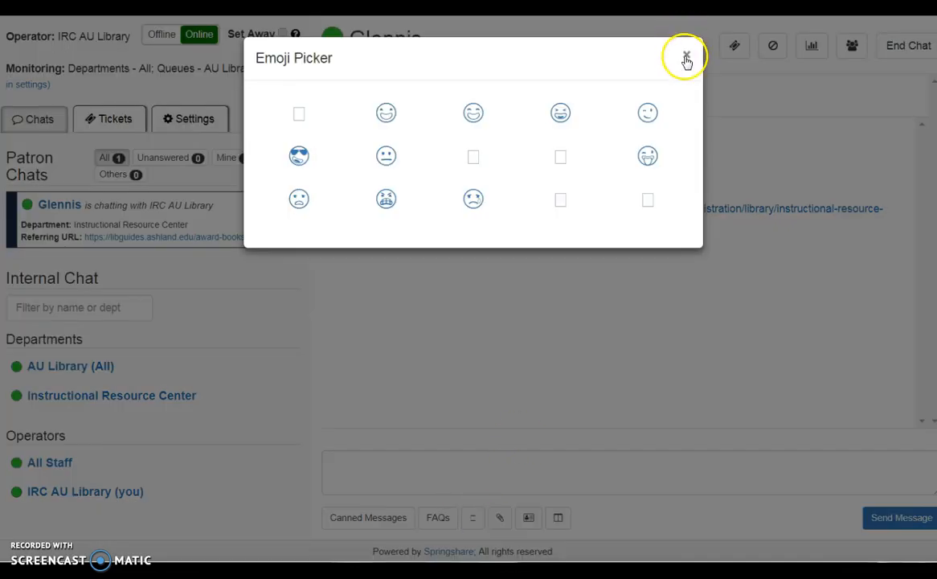
click(685, 58)
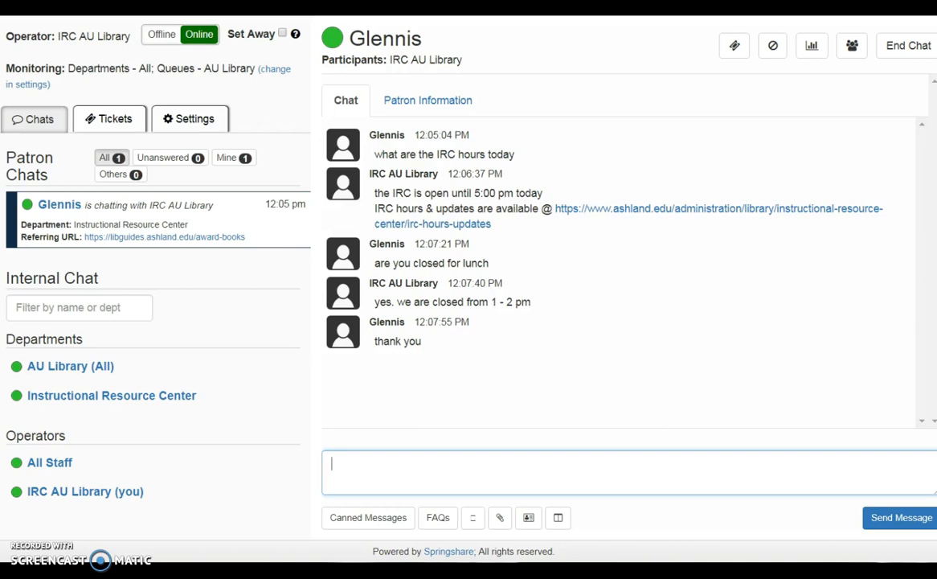
Step: Wait for Glennis to end the chat, leaving the wrap-up options showing
click(907, 45)
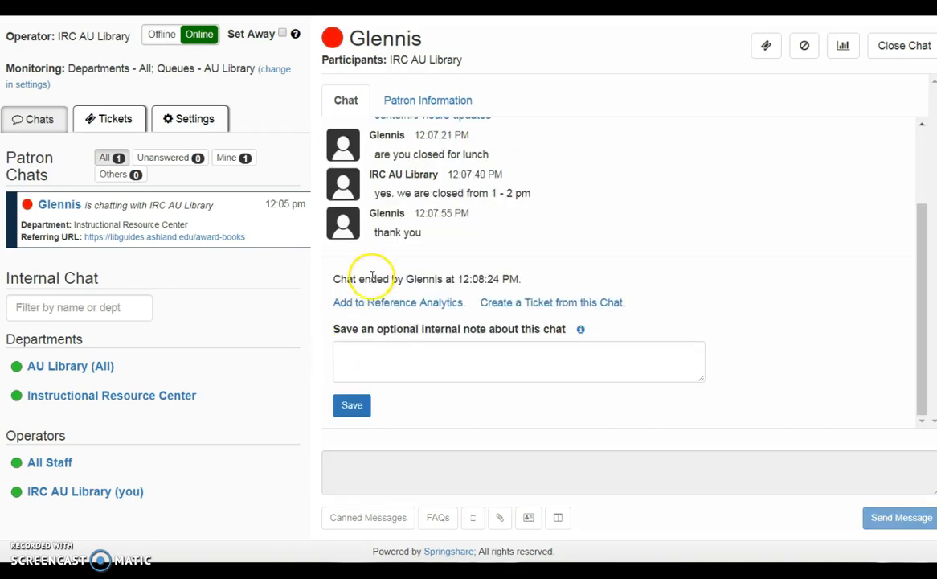
mouse_move(370, 291)
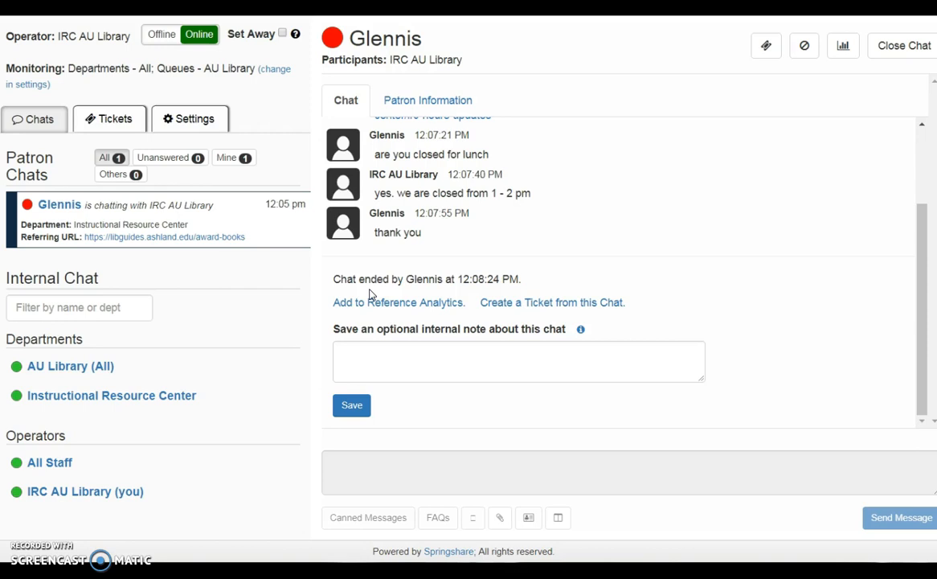
mouse_move(195, 119)
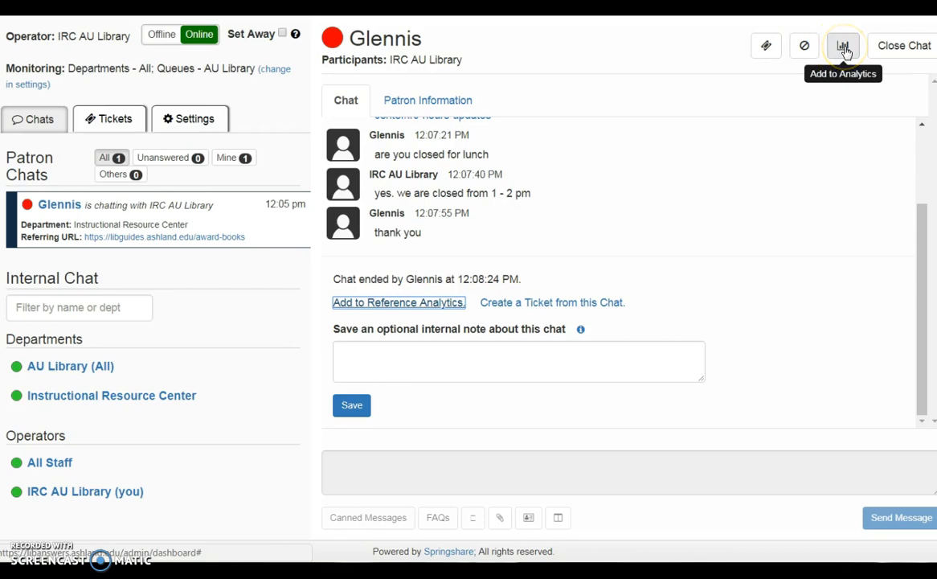
Step: Log the chat to Reference Analytics with patron type Unknown, general hours question, 2-5 minutes, READ 2
click(842, 45)
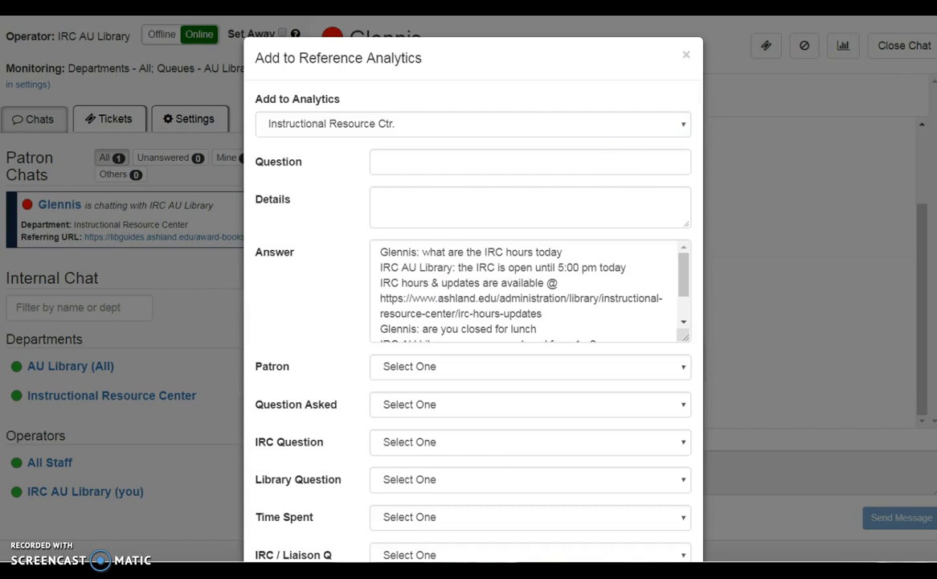
click(530, 367)
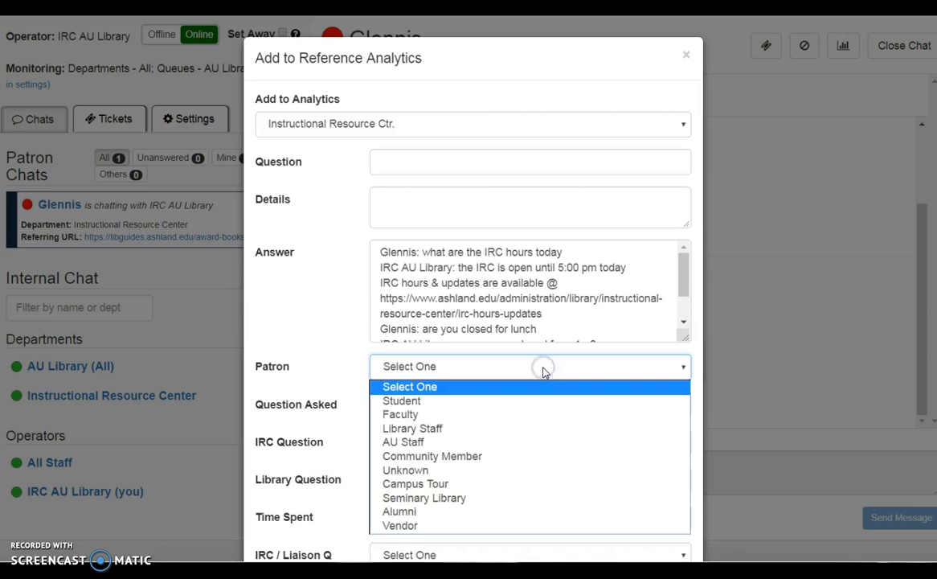
mouse_move(522, 456)
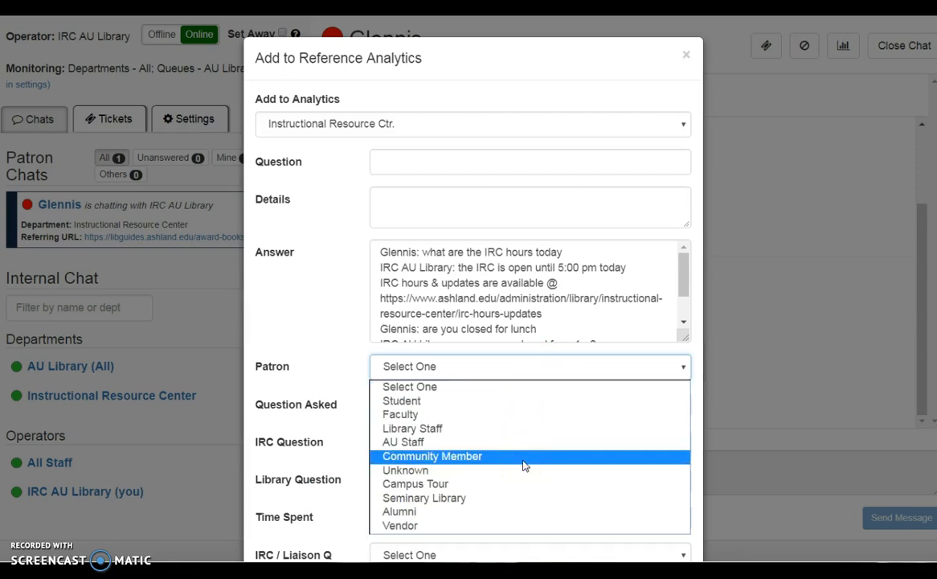
mouse_move(515, 498)
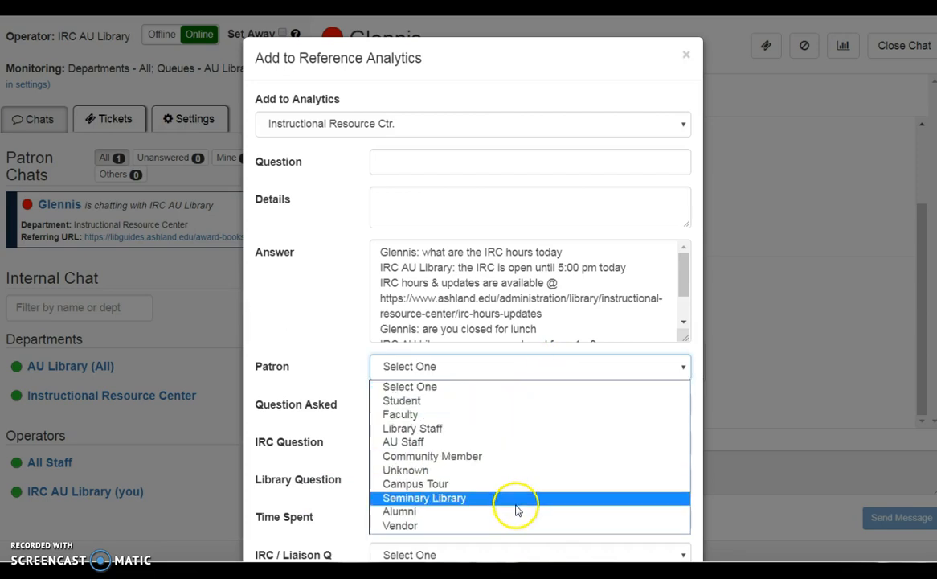
click(405, 469)
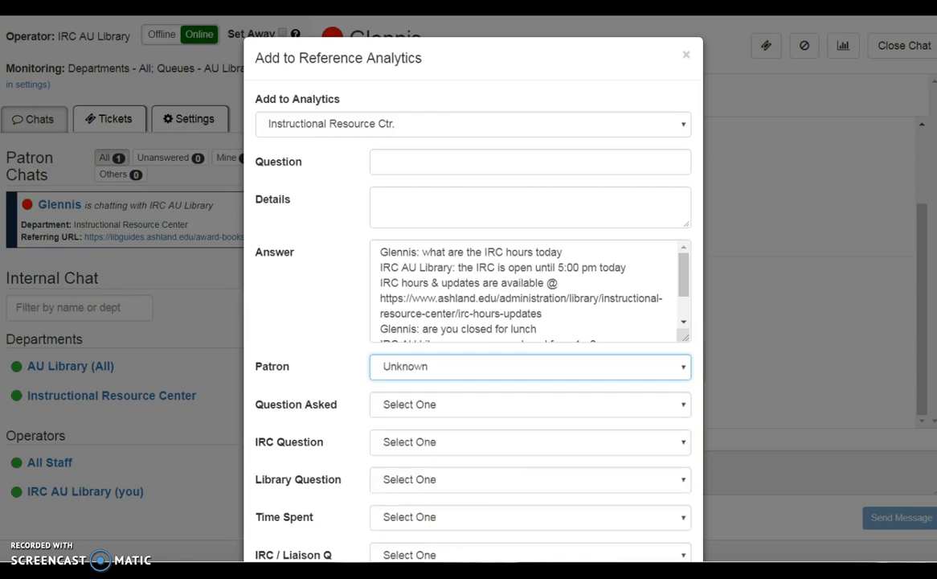
mouse_move(605, 307)
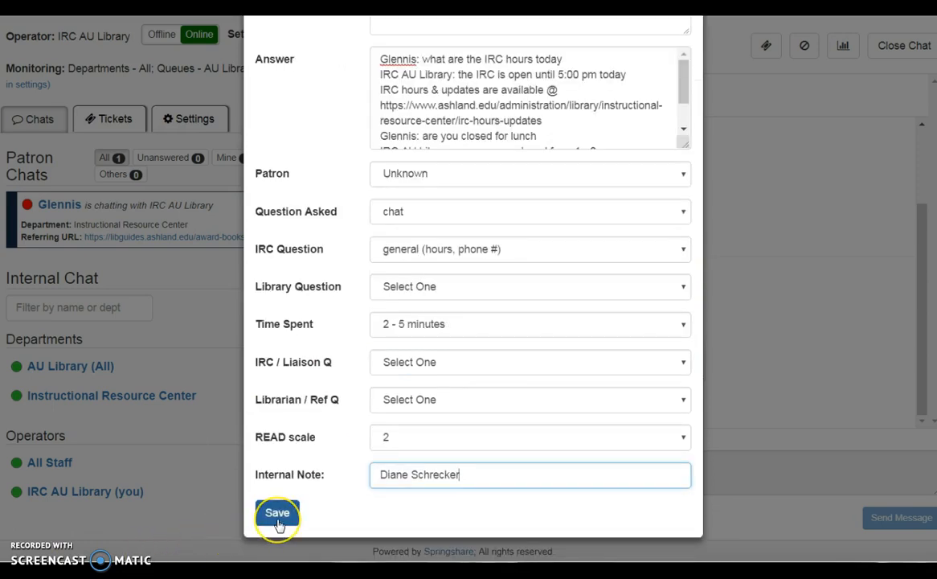
click(276, 513)
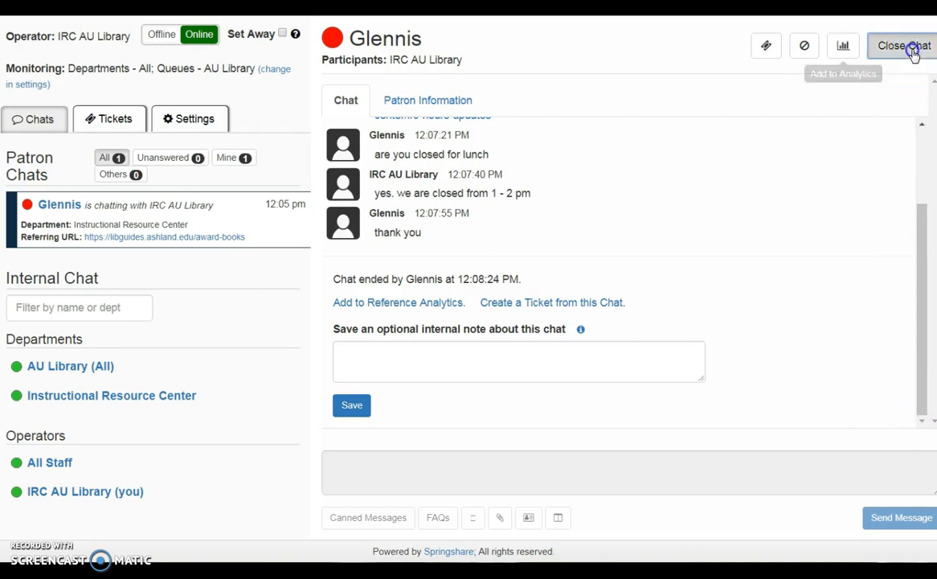
Step: Close Glennis's finished chat and set the operator status to Offline
click(902, 45)
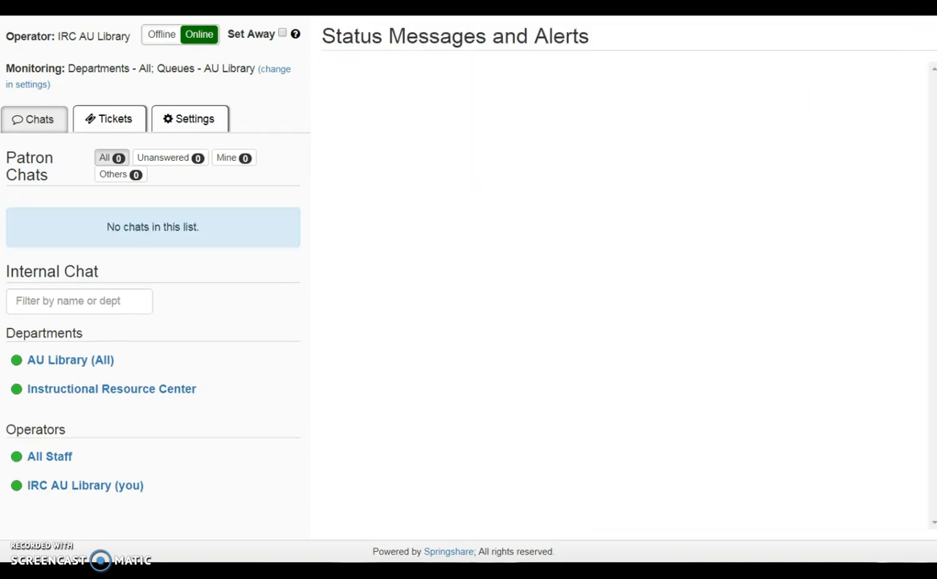
mouse_move(174, 86)
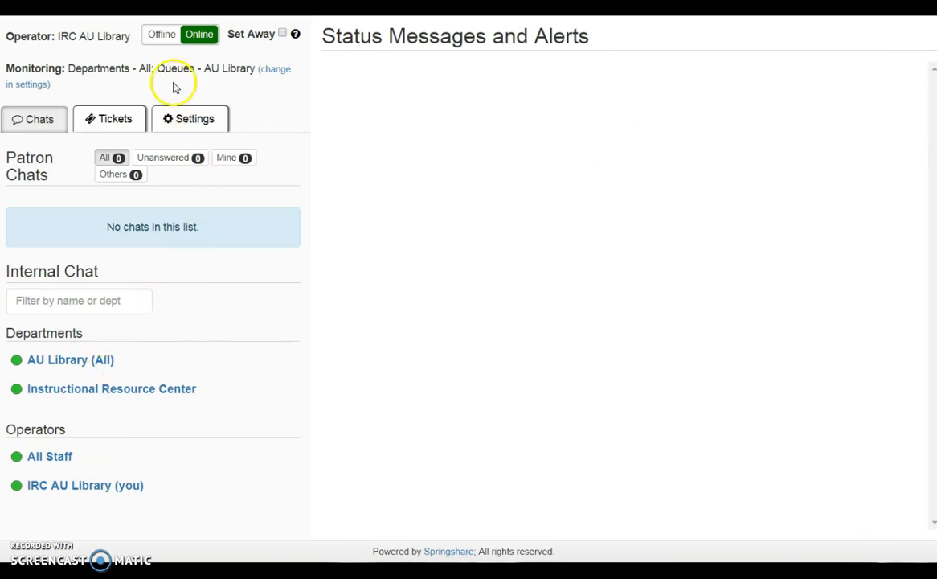
click(160, 34)
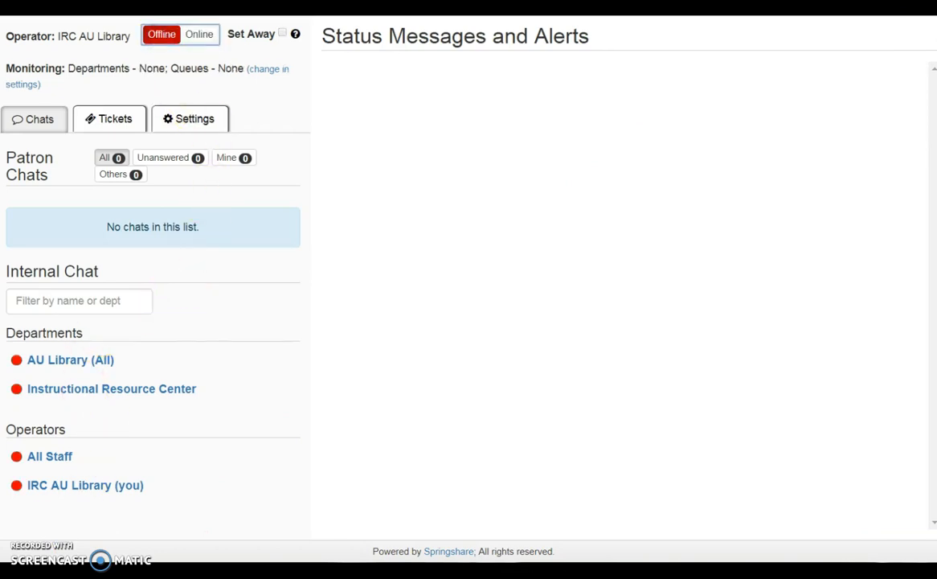